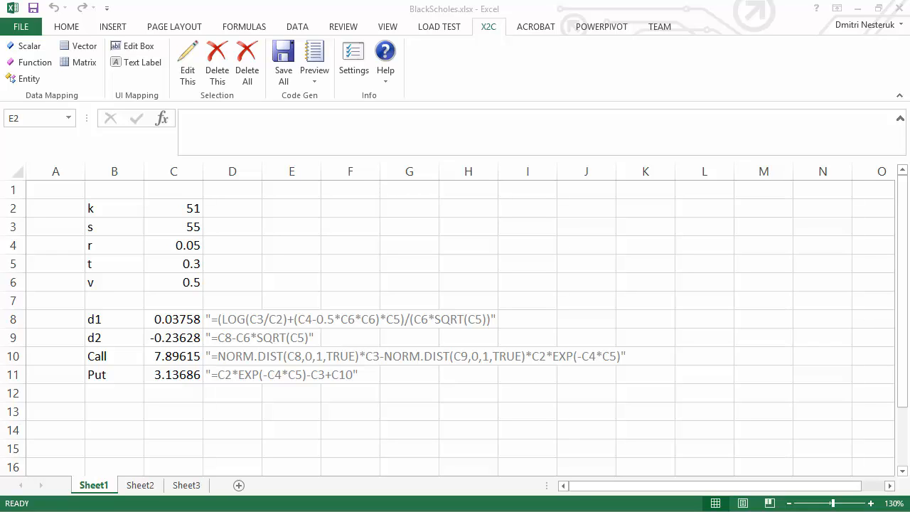
mouse_move(258, 236)
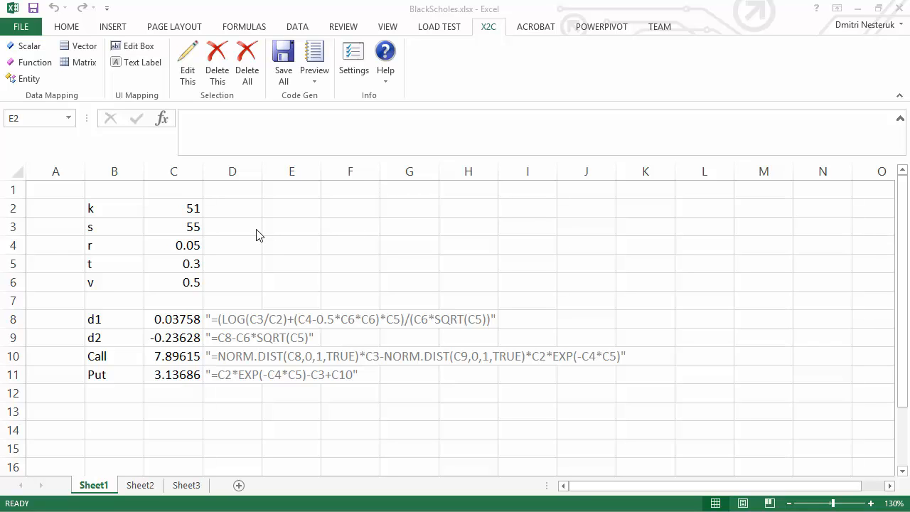
mouse_move(256, 251)
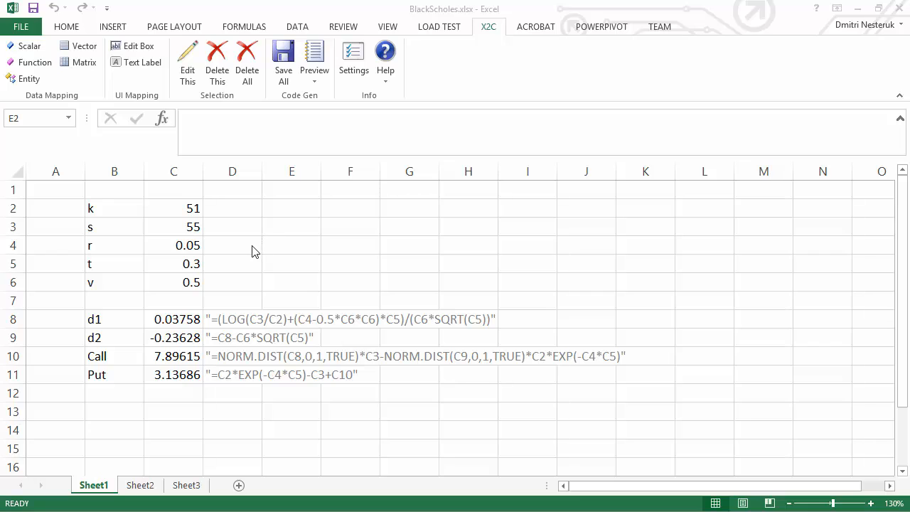
Inspect the d1 and Call price formulas and their input cells
left_click(291, 208)
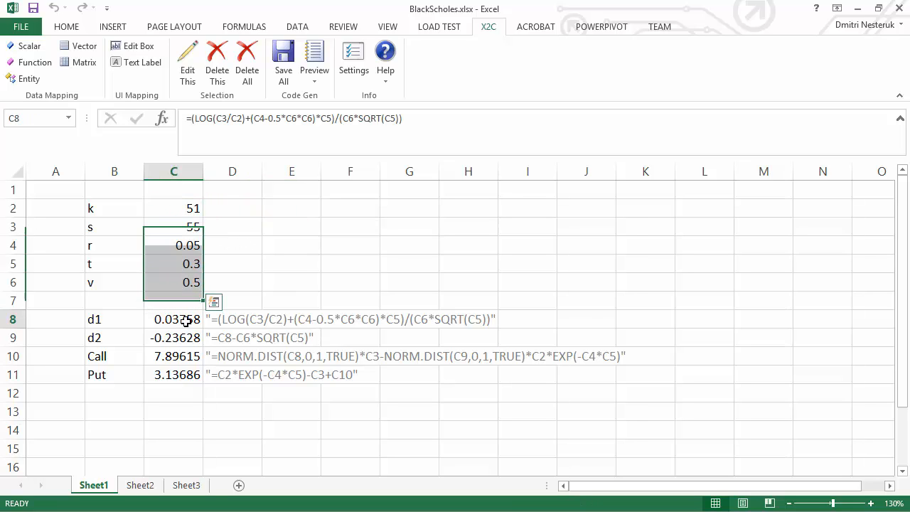
left_click(174, 356)
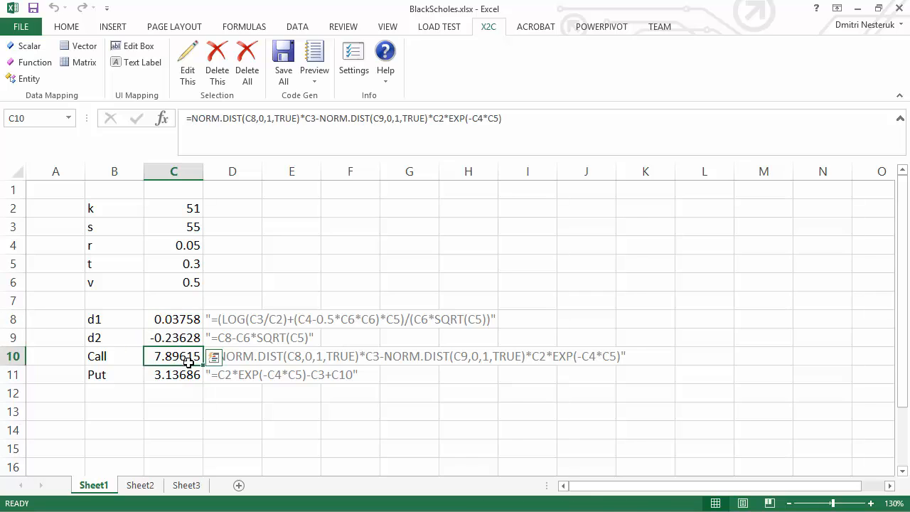
left_click(292, 244)
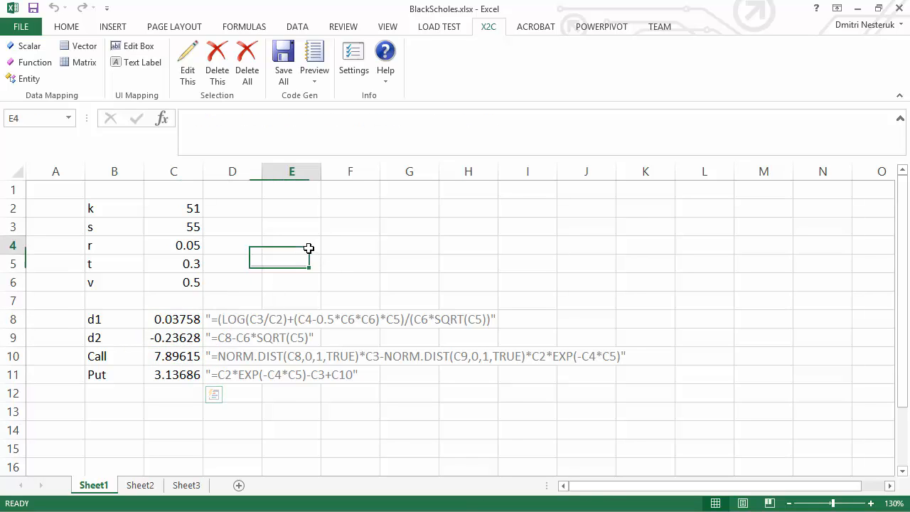
left_click(291, 244)
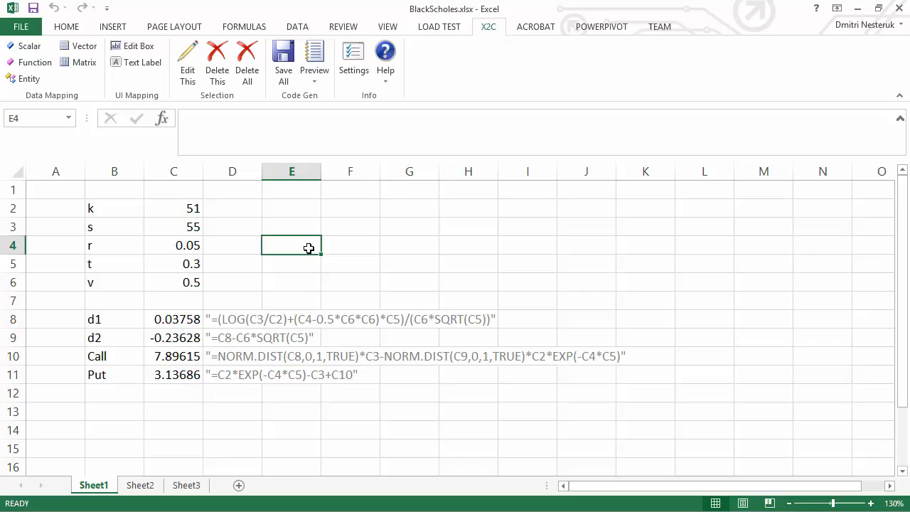
mouse_move(264, 262)
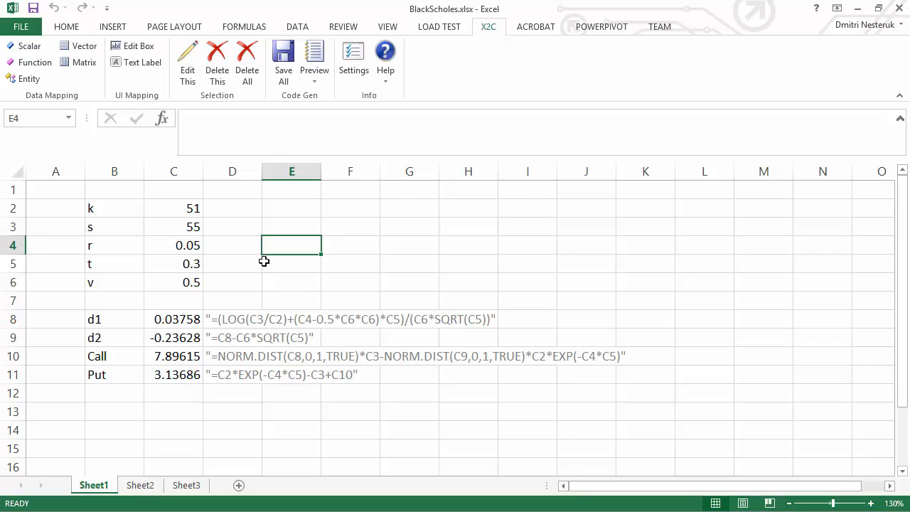
Map the r value 0.05 in C4 as an X2C scalar of type double
left_click(173, 245)
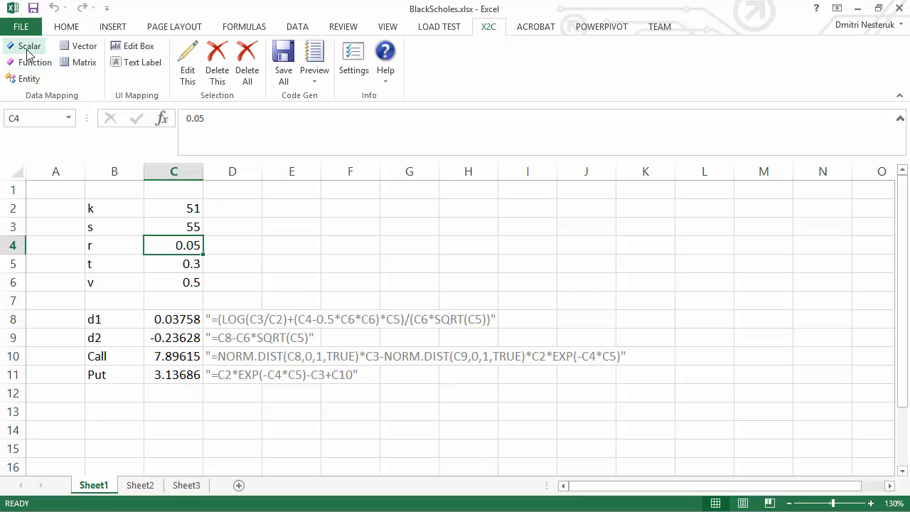
left_click(30, 45)
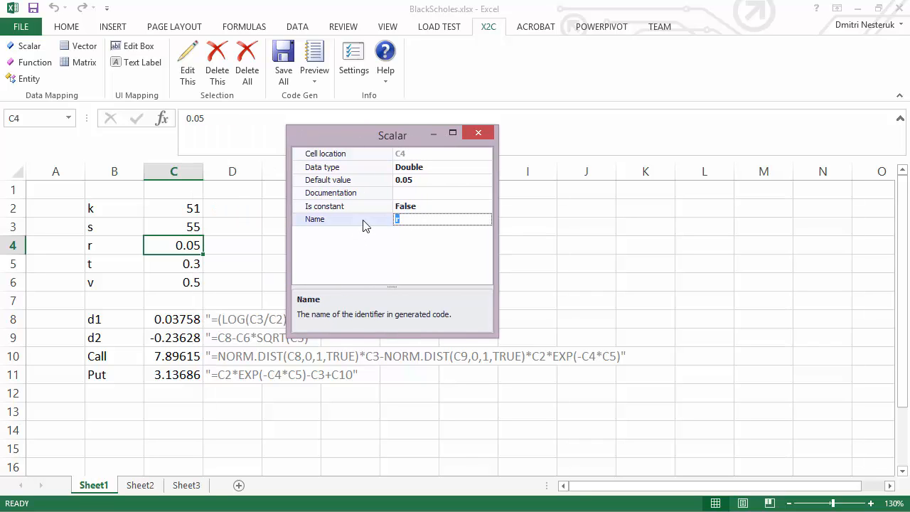
left_click(477, 132)
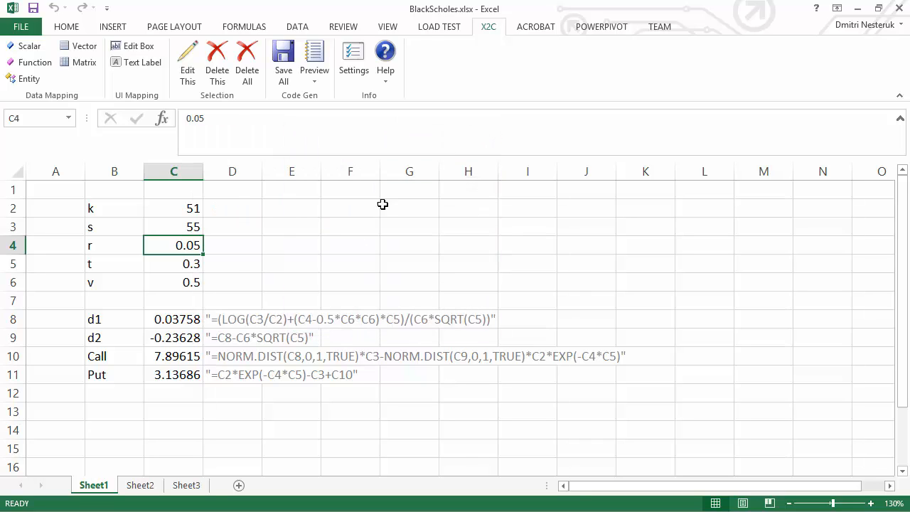
Create an X2C entity named Params from the k, s, t and v input cells
left_click(173, 208)
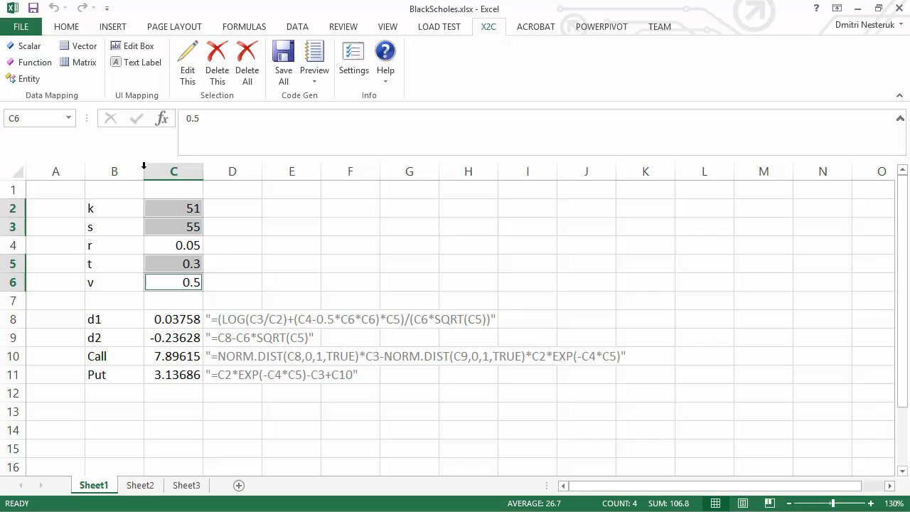
left_click(28, 79)
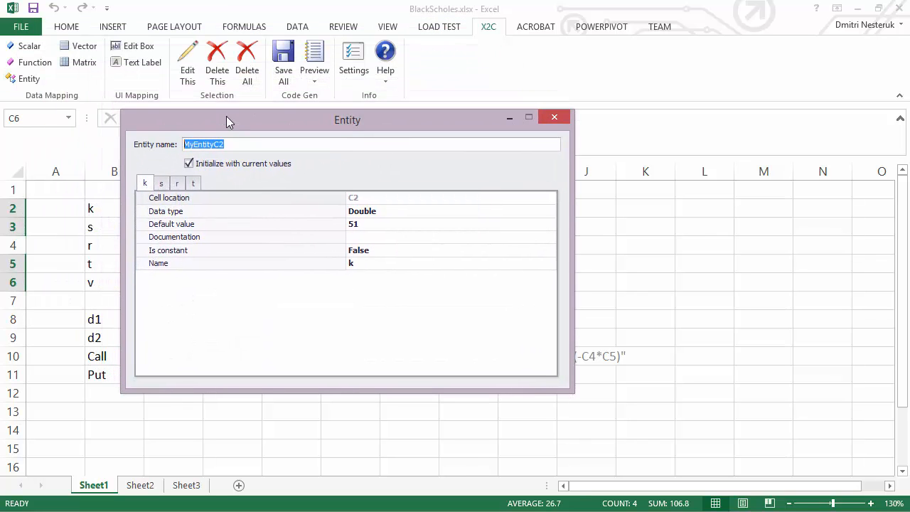
type("Params")
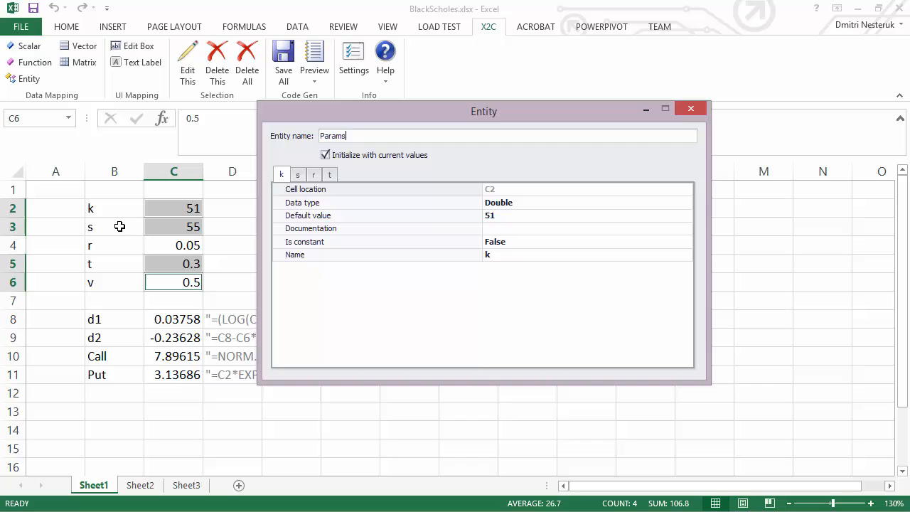
mouse_move(634, 192)
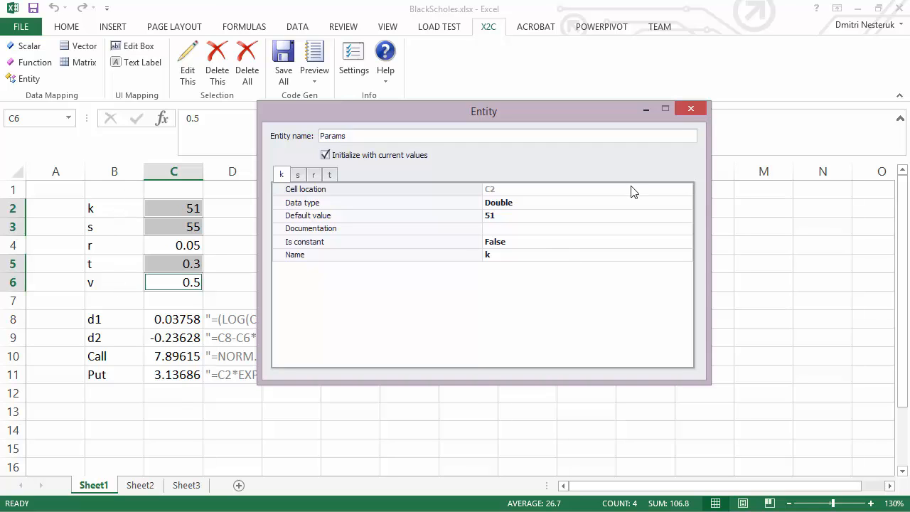
left_click(690, 108)
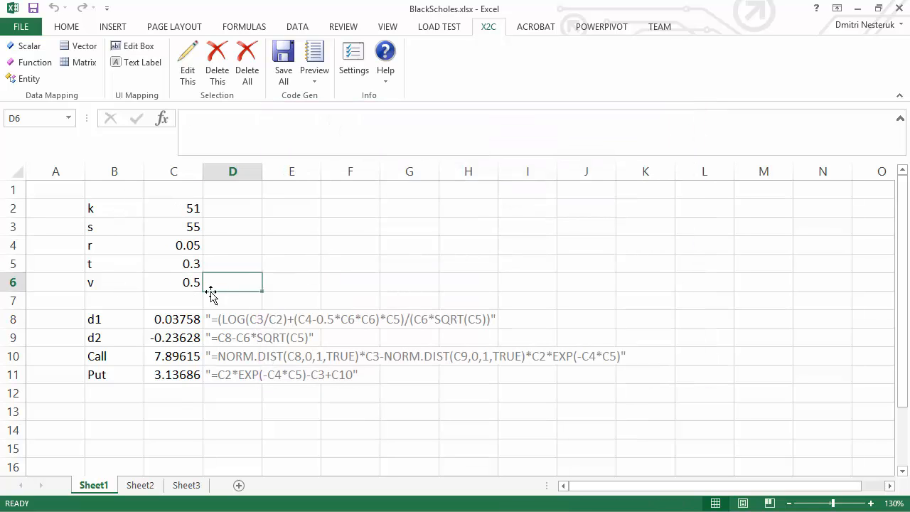
Create an X2C entity named BlackScholes from the d1, d2, Call and Put cells C8:C11
left_click(173, 319)
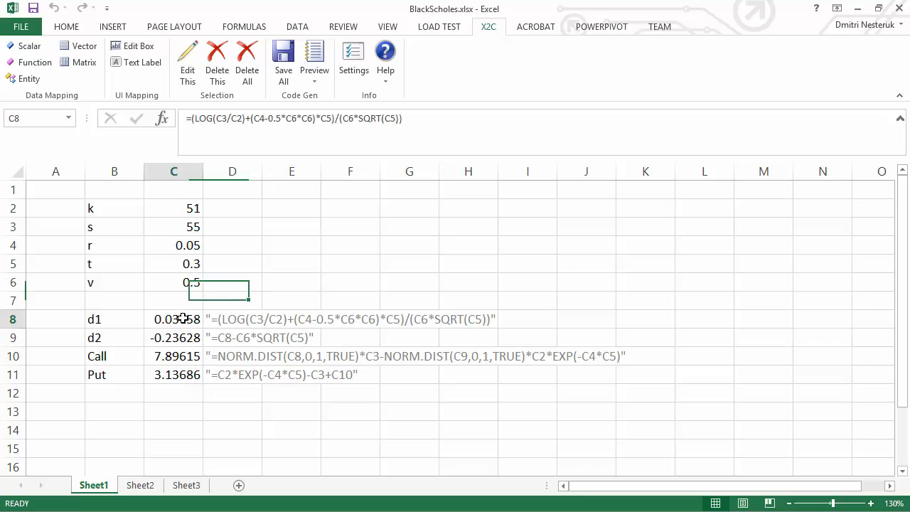
left_click_drag(173, 318, 173, 376)
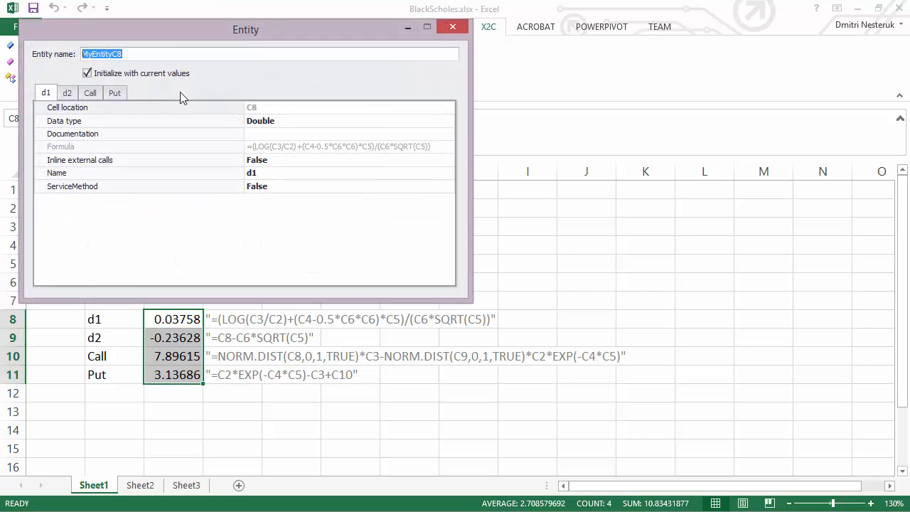
type("BlackScholes")
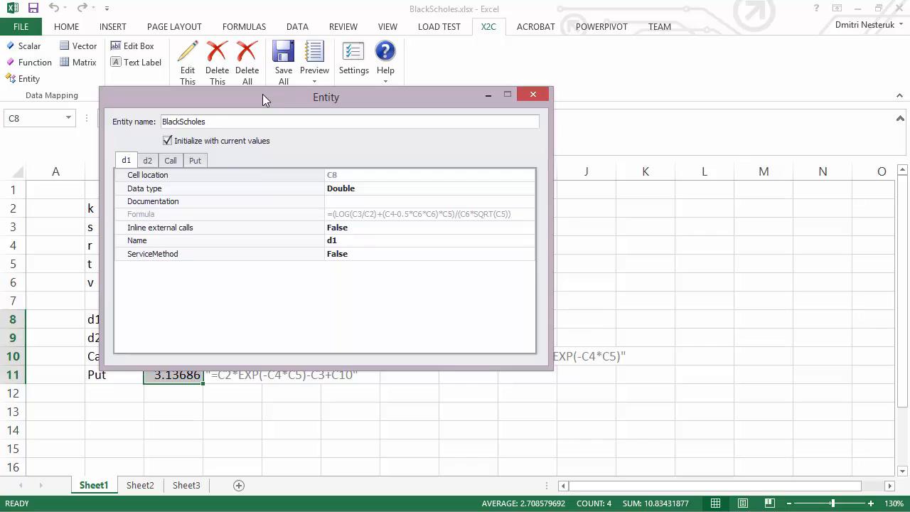
mouse_move(514, 91)
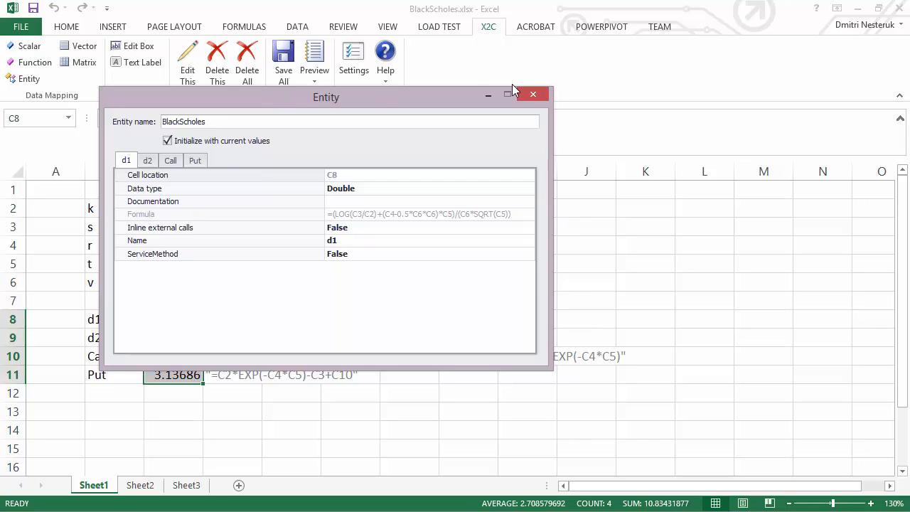
left_click(531, 93)
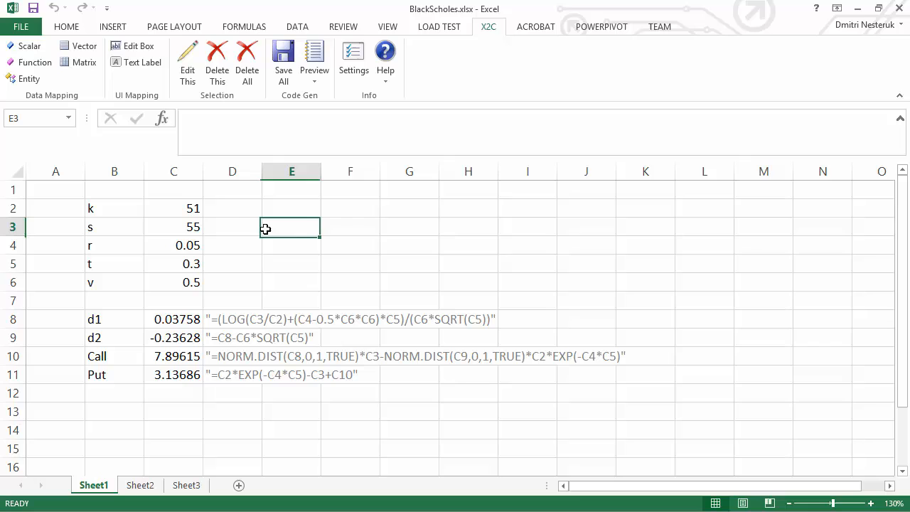
Preview the generated code in C++ from the X2C Preview menu
left_click(314, 59)
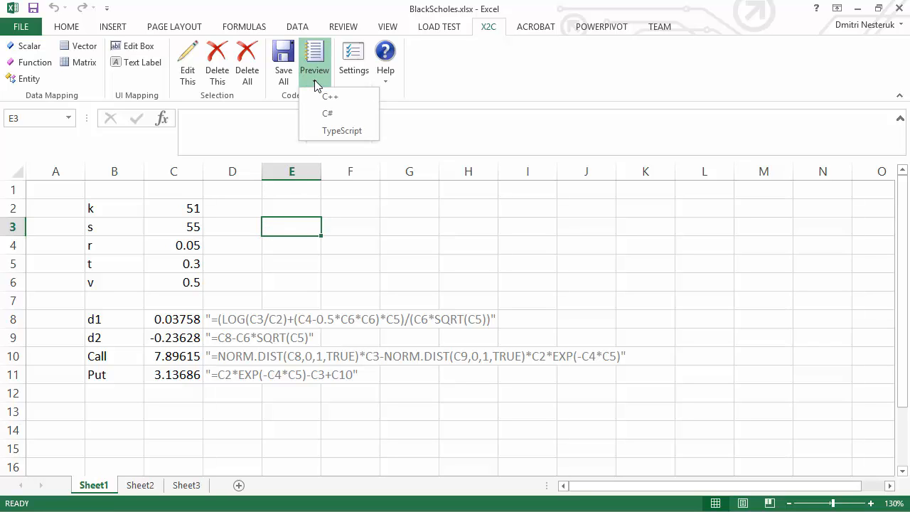
mouse_move(336, 114)
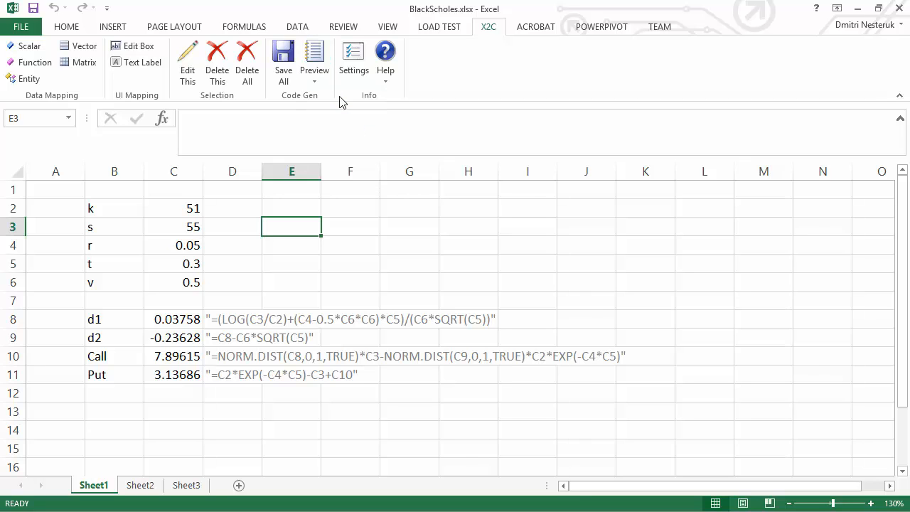
left_click(313, 60)
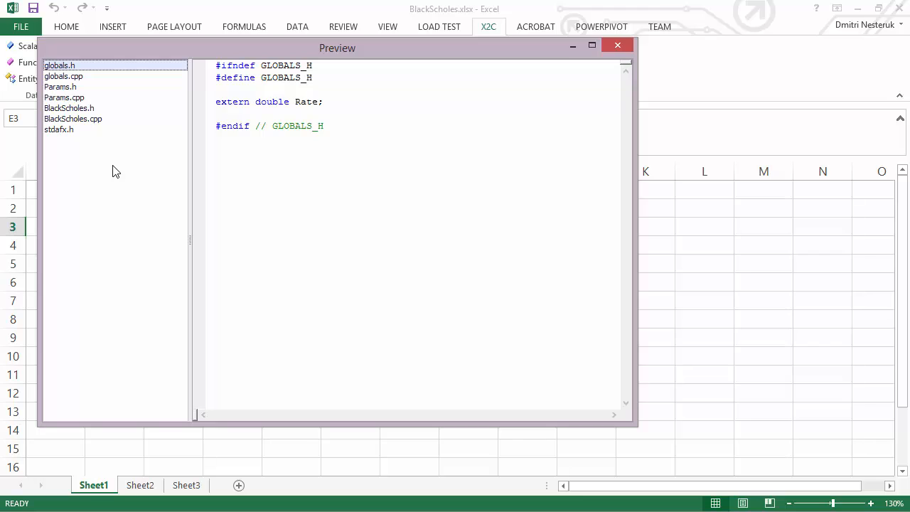
mouse_move(117, 162)
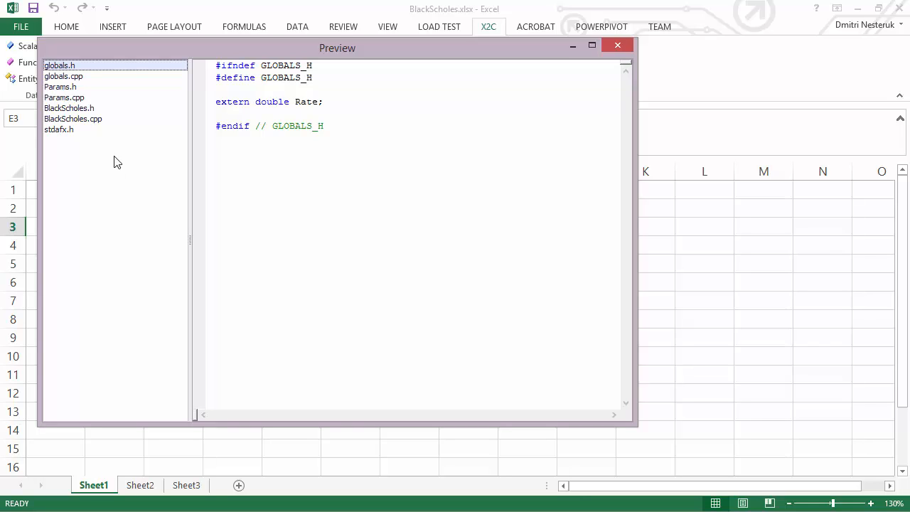
mouse_move(74, 82)
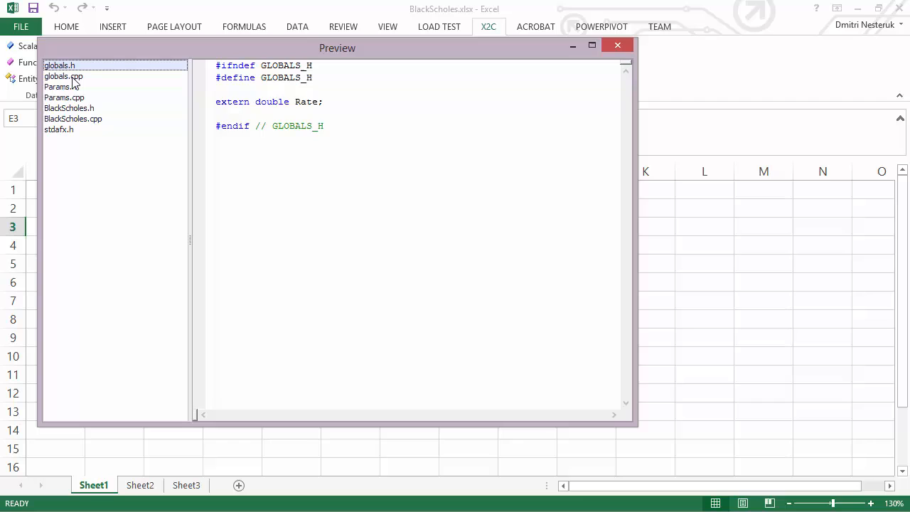
View globals.cpp, Params.h, Params.cpp and BlackScholes.h in the preview file list
left_click(63, 77)
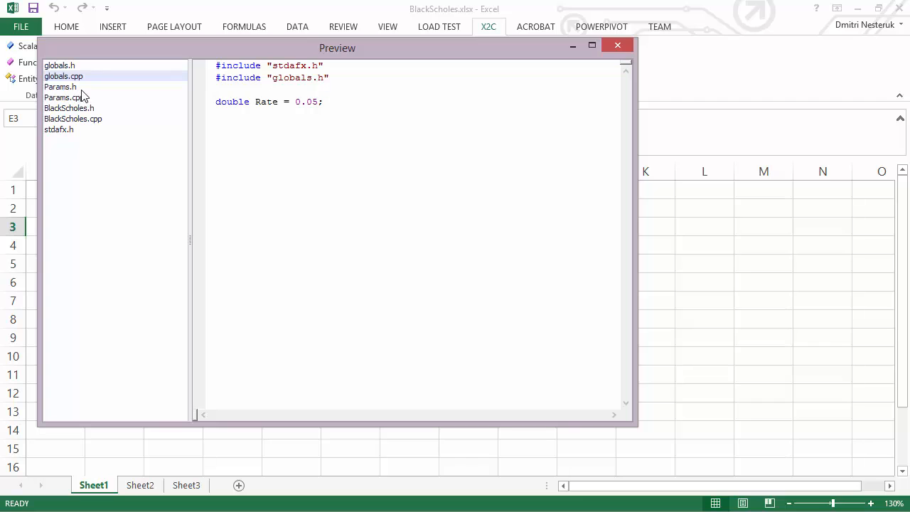
left_click(59, 87)
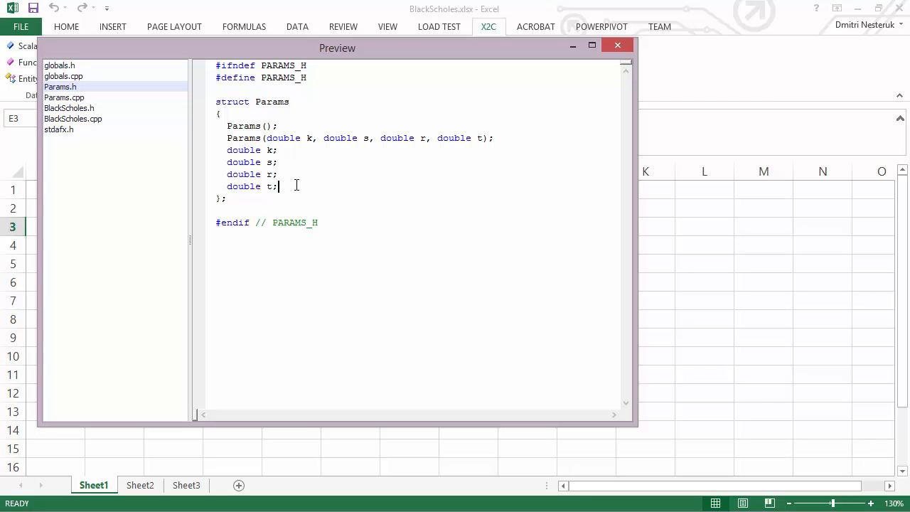
left_click(64, 97)
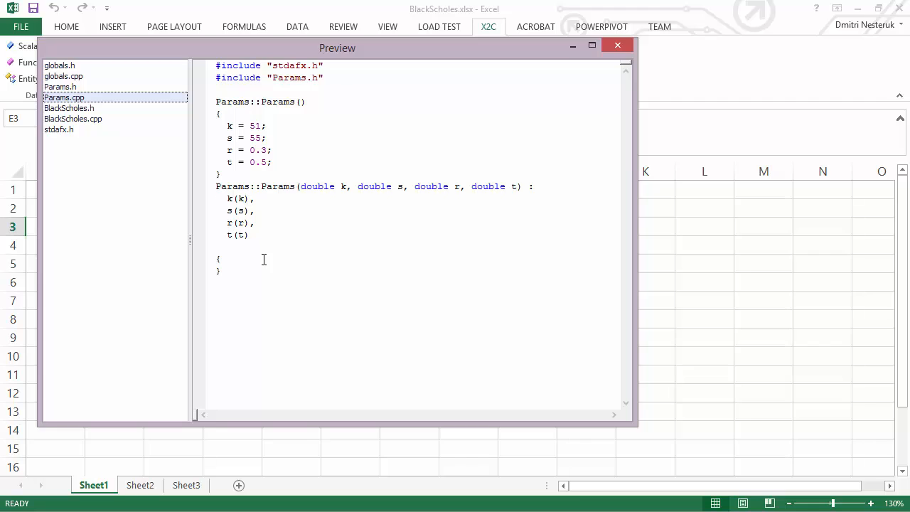
mouse_move(257, 171)
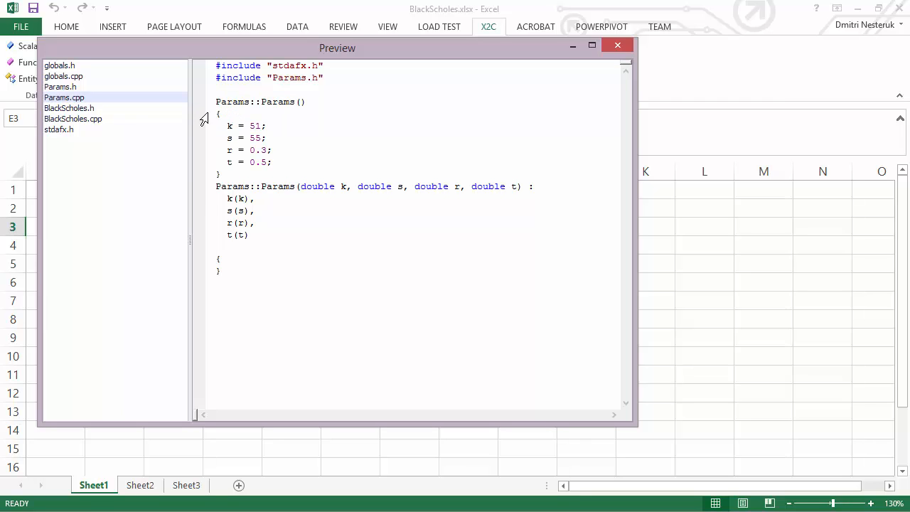
left_click(68, 108)
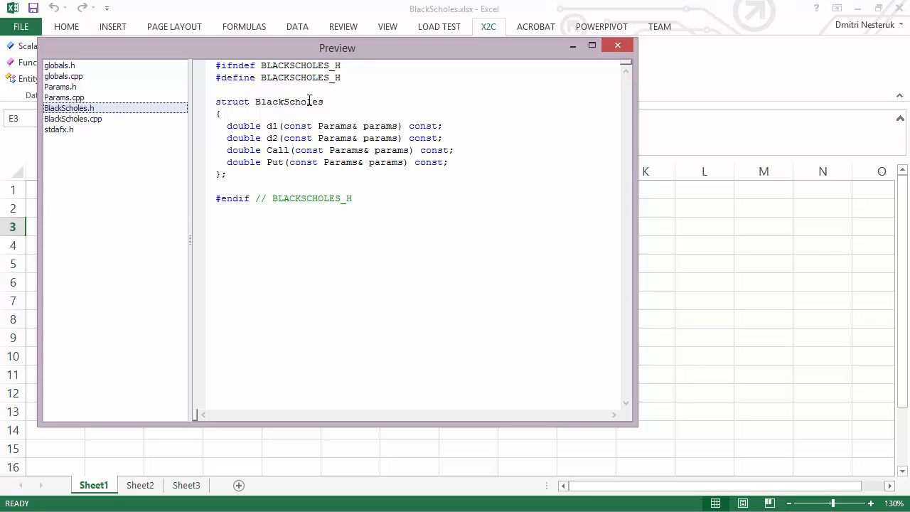
Read BlackScholes.cpp in a maximized preview, then view the stdafx.h header
left_click_drag(227, 125, 330, 125)
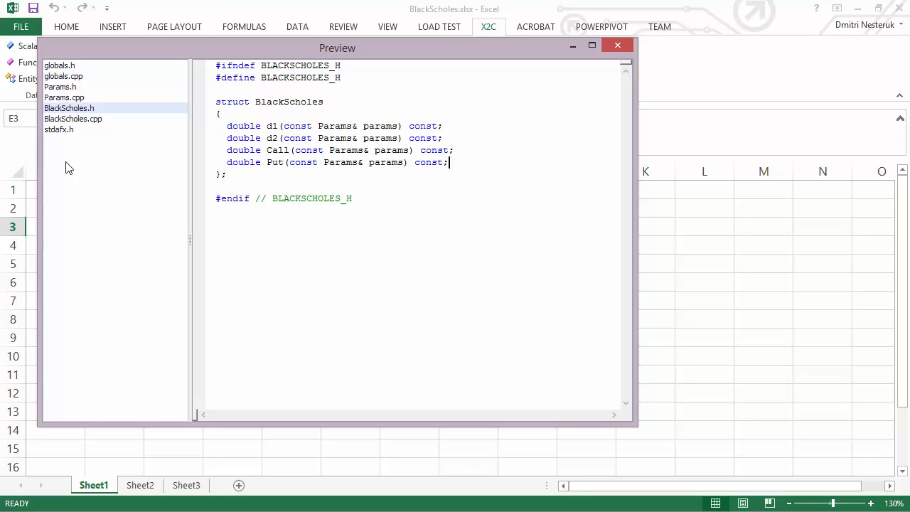
left_click(72, 120)
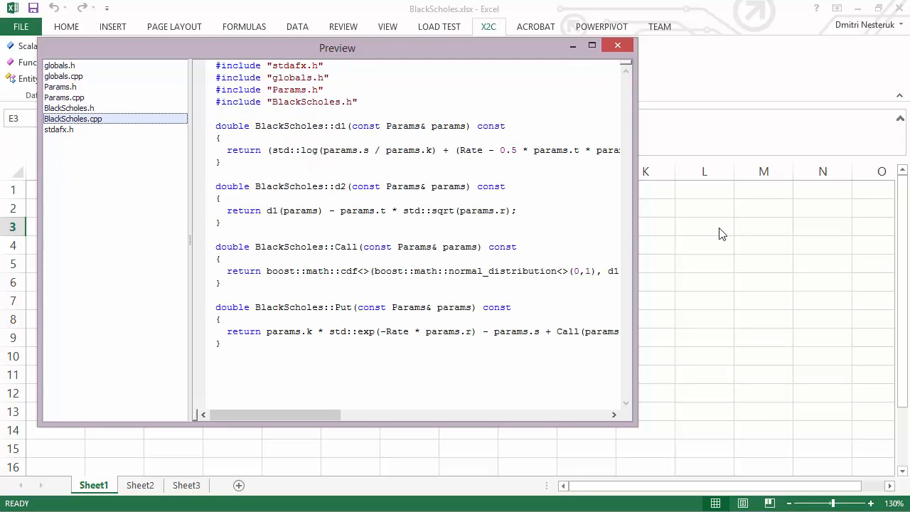
left_click(591, 44)
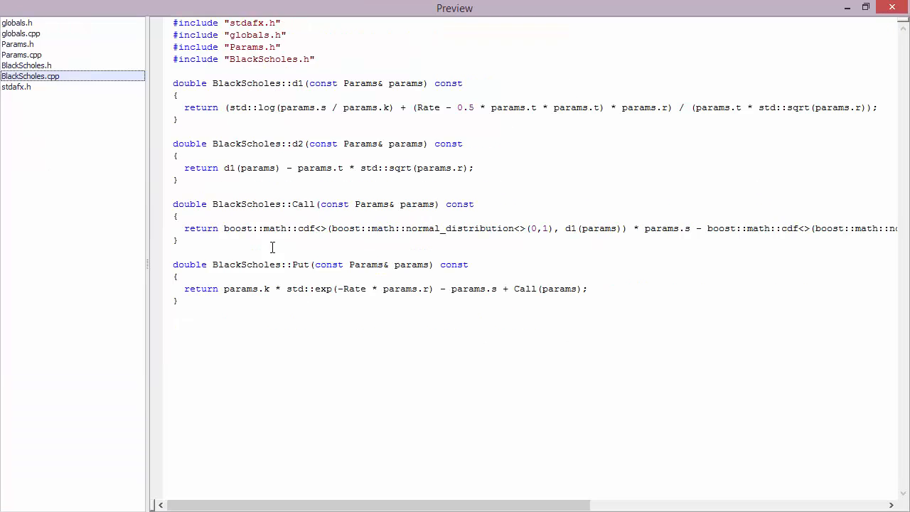
mouse_move(298, 486)
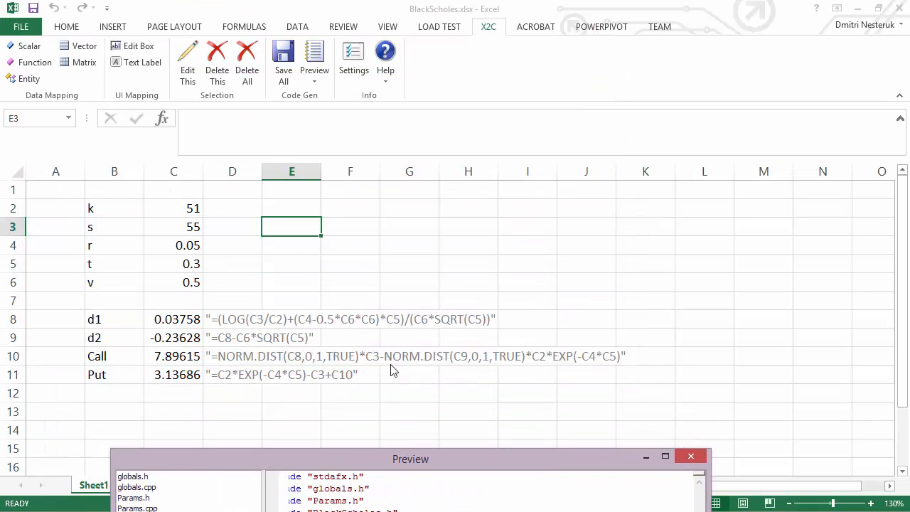
mouse_move(466, 443)
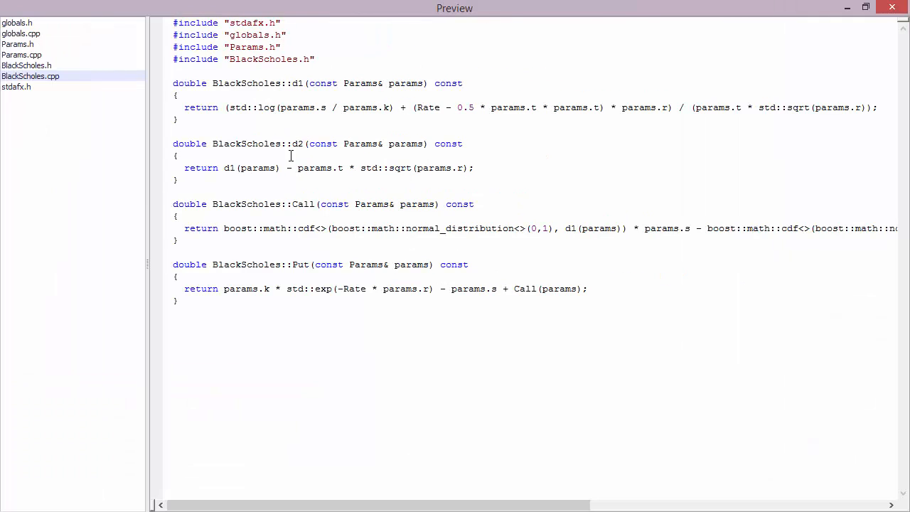
double_click(252, 108)
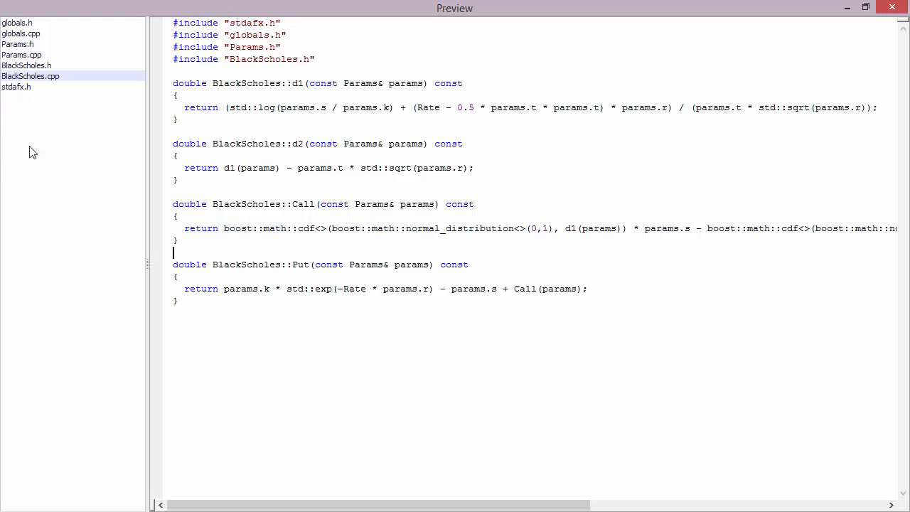
left_click(16, 86)
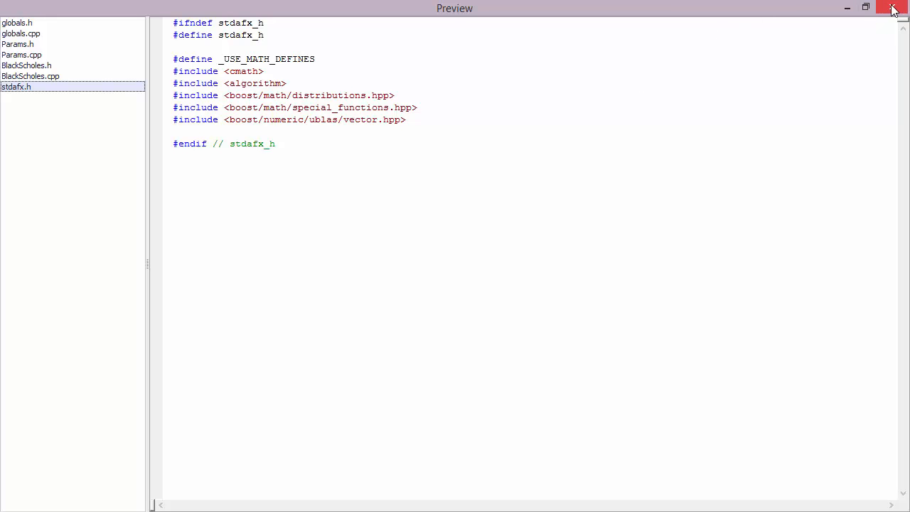
Close the preview and enable Visual Studio project file generation in Save Project
left_click(894, 9)
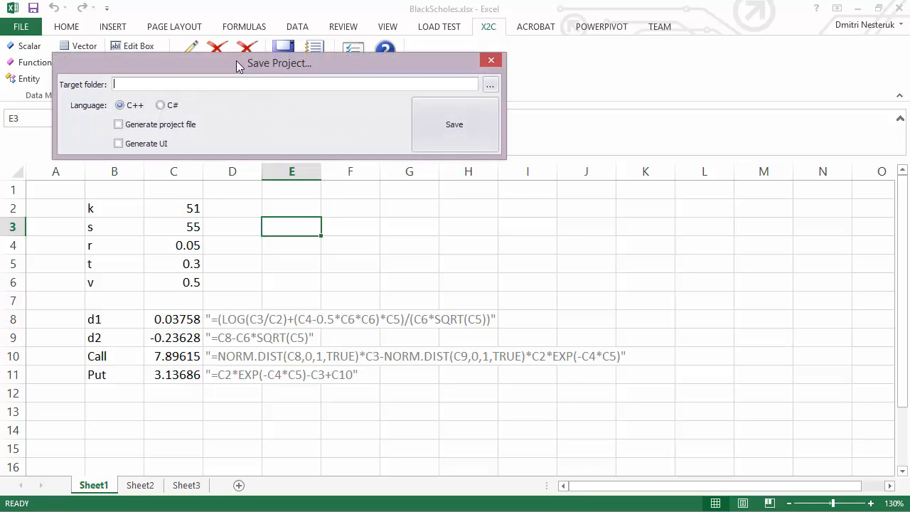
left_click(118, 124)
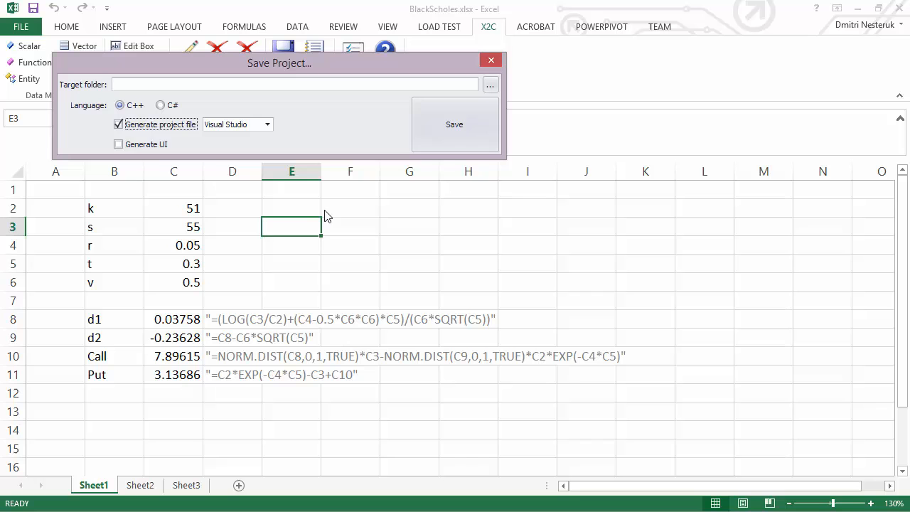
mouse_move(352, 213)
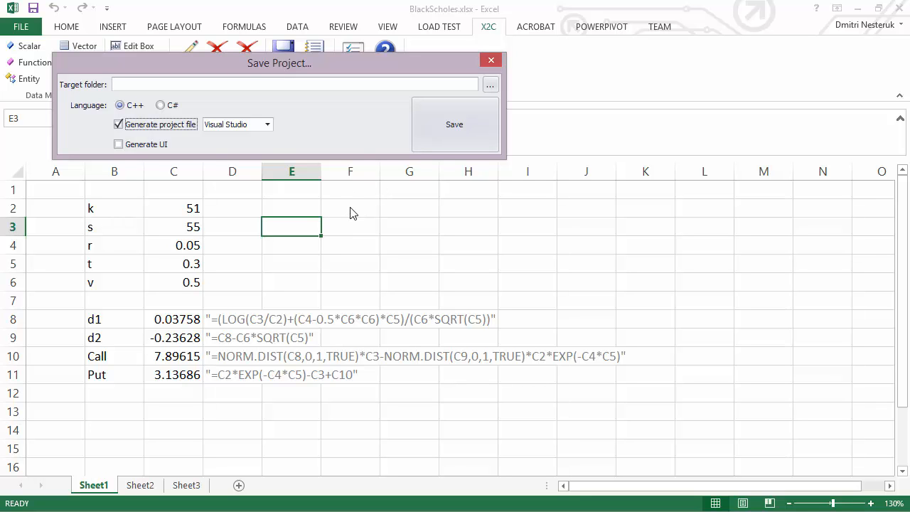